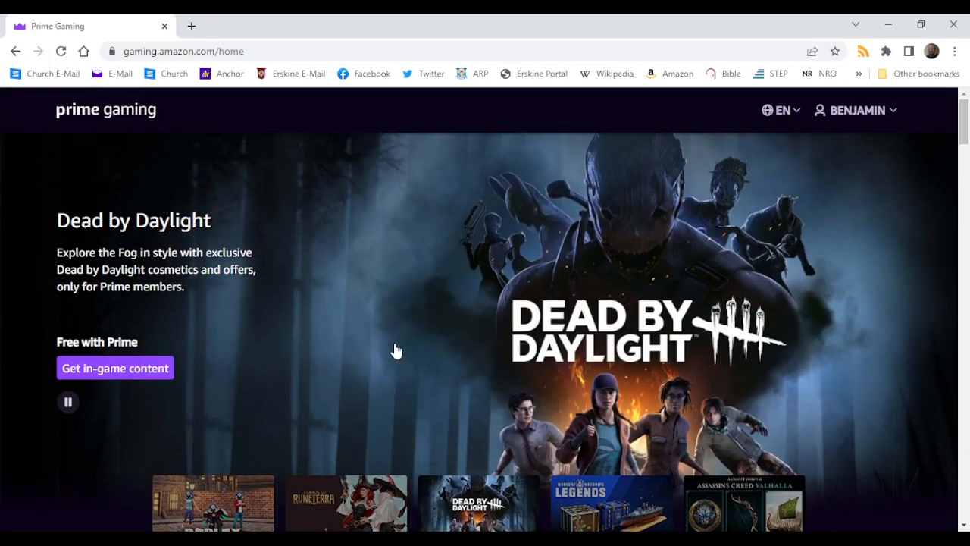
mouse_move(316, 366)
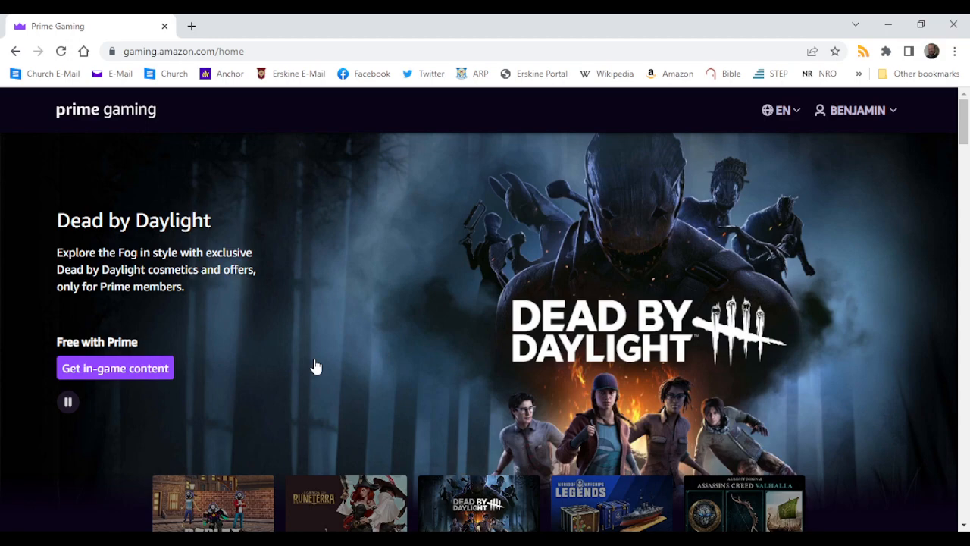
mouse_move(302, 353)
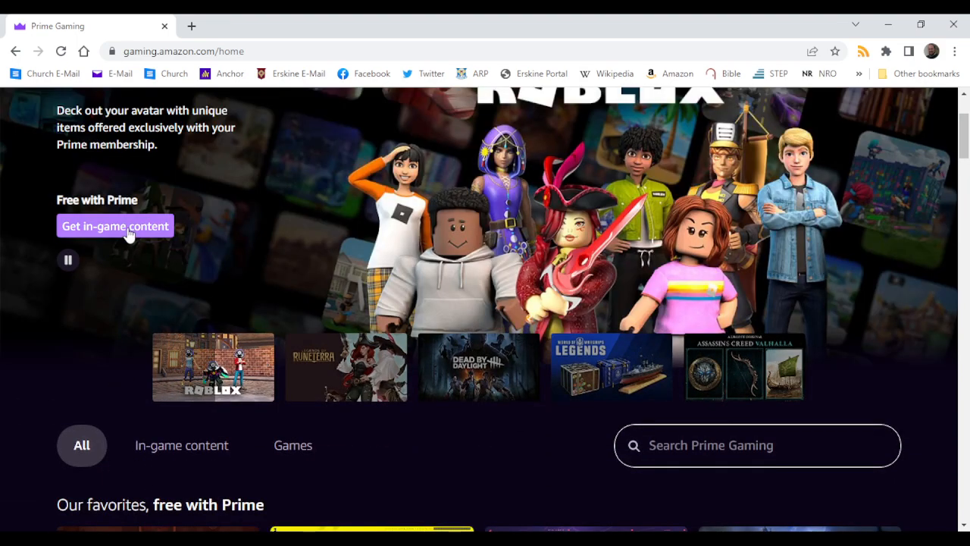
Claim the first Roblox avatar accessory drop in Prime Gaming, copy its code, and open a new tab
left_click(114, 226)
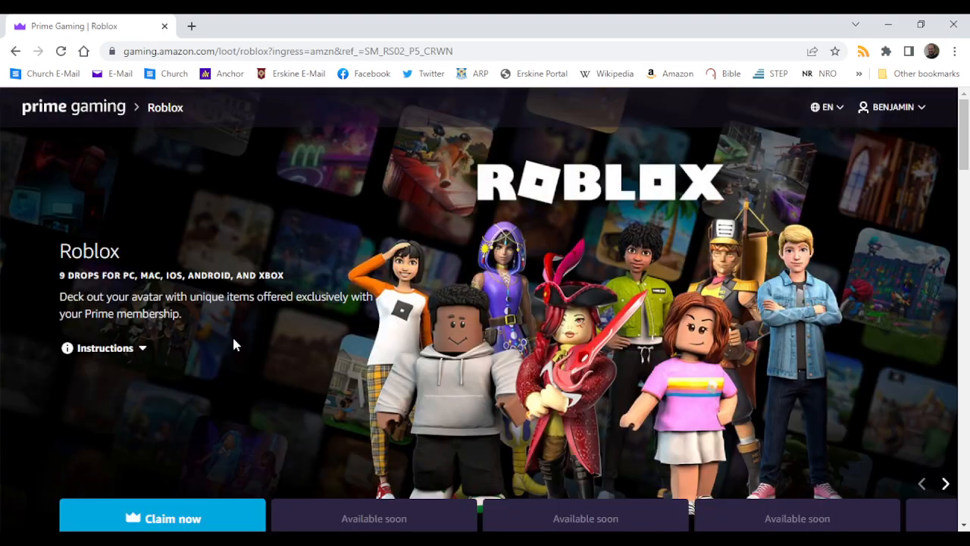
scroll("down", 3)
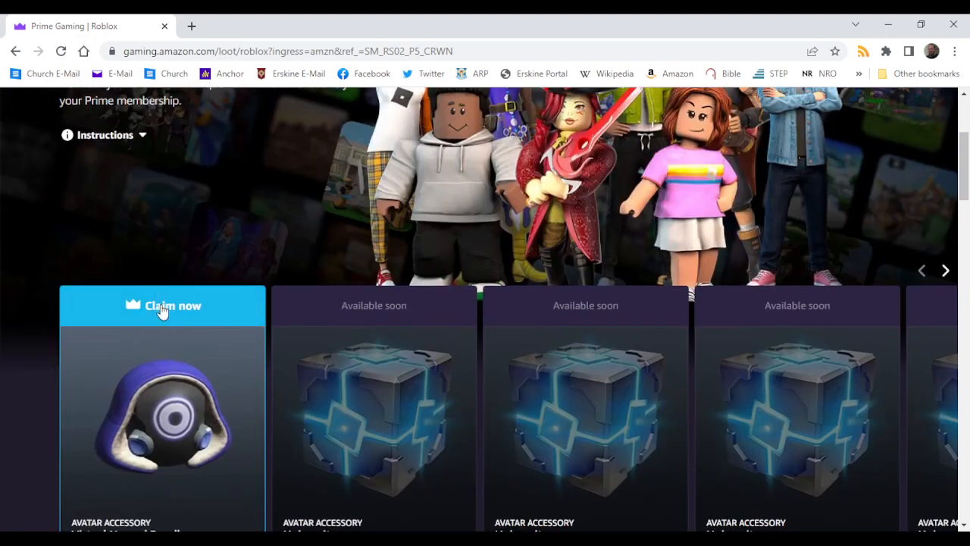
left_click(161, 306)
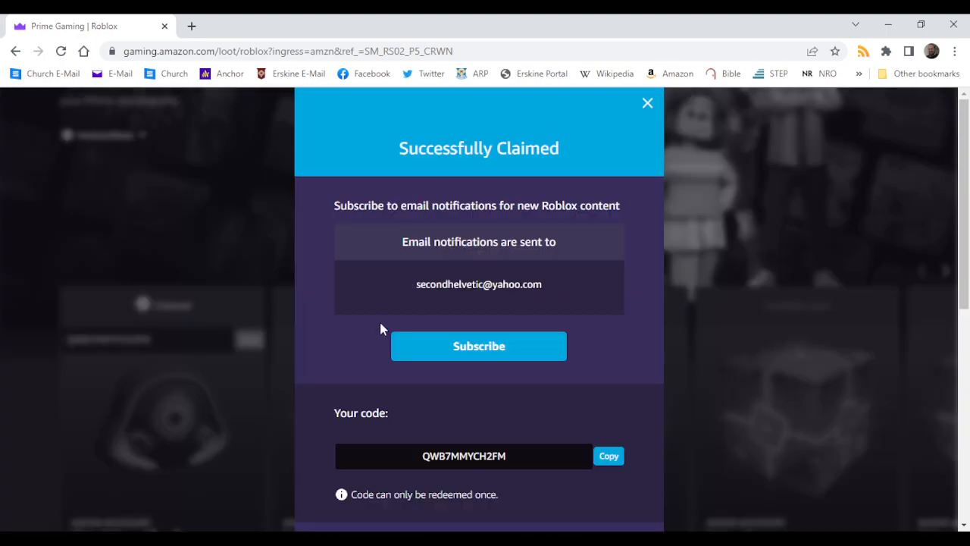
left_click(609, 455)
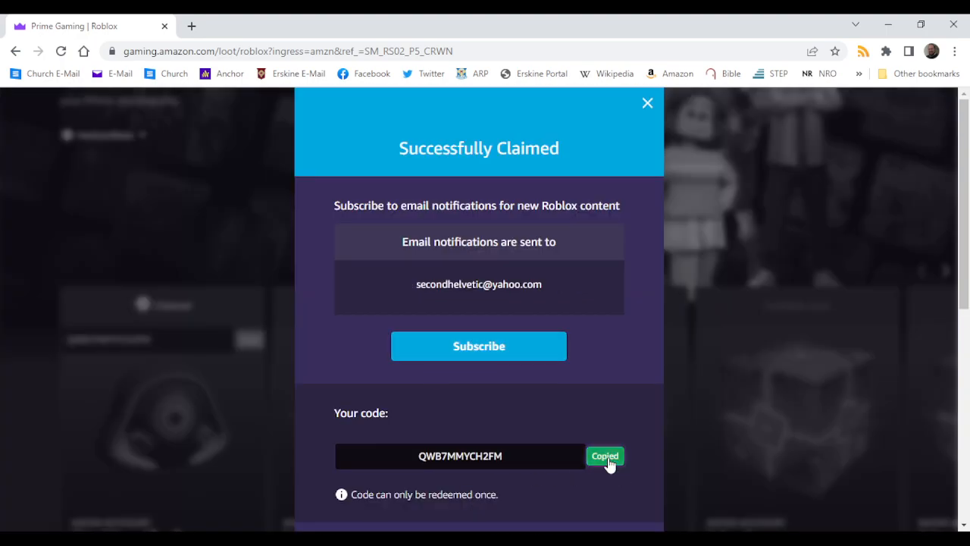
left_click(647, 102)
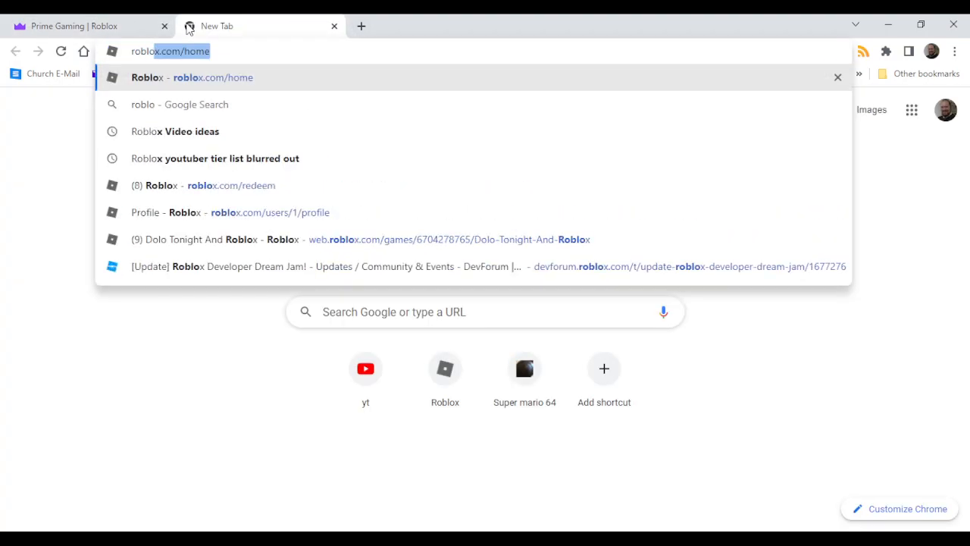
Go to roblox.com/redeem, log out, and log in to the other account with saved details
left_click(231, 185)
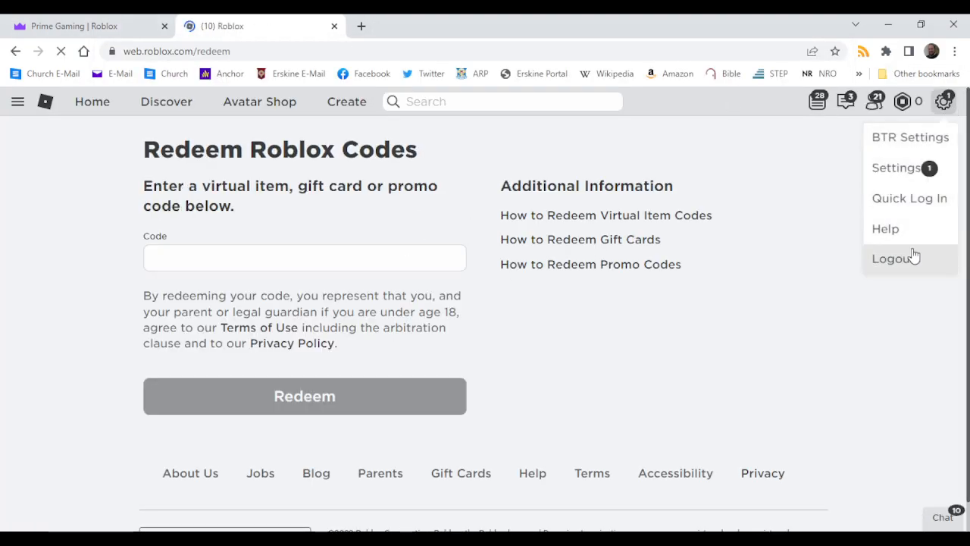
left_click(893, 258)
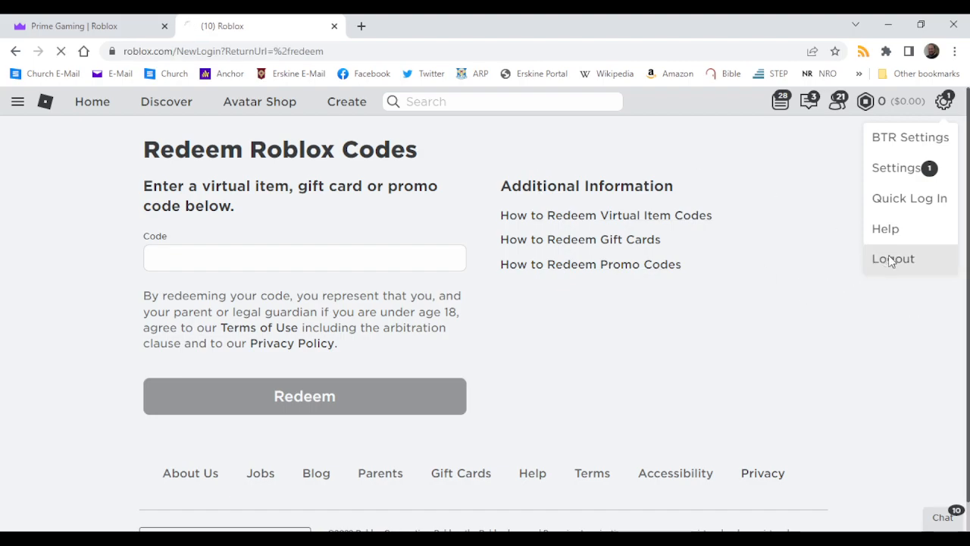
left_click(893, 259)
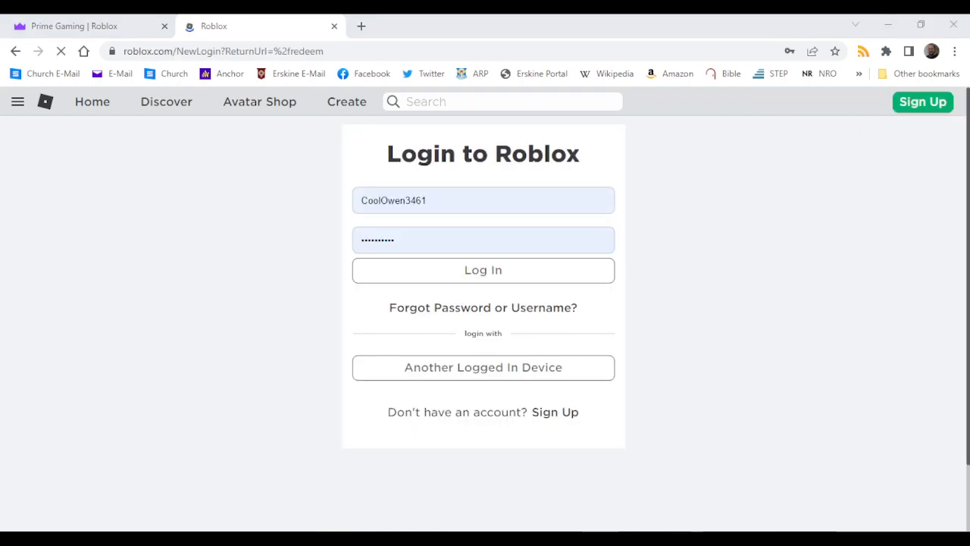
left_click(483, 270)
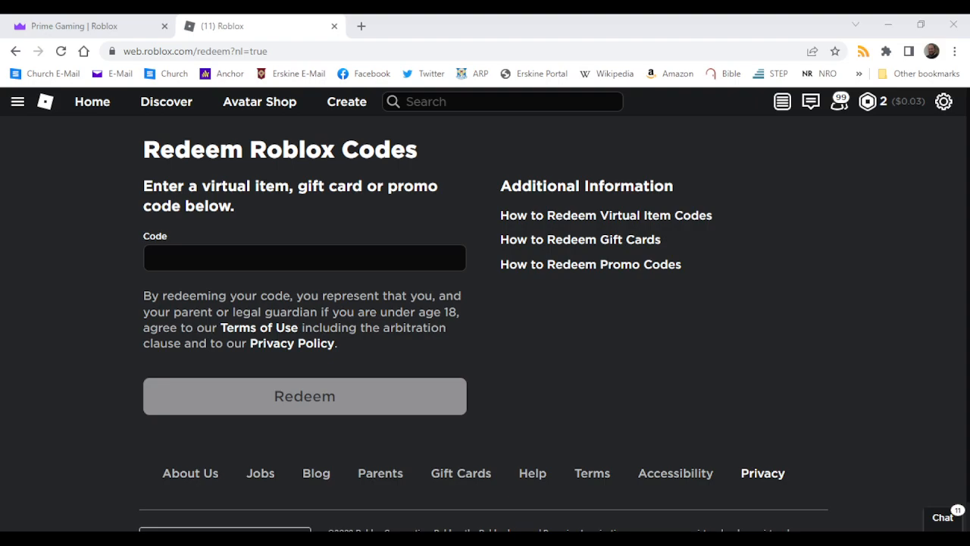
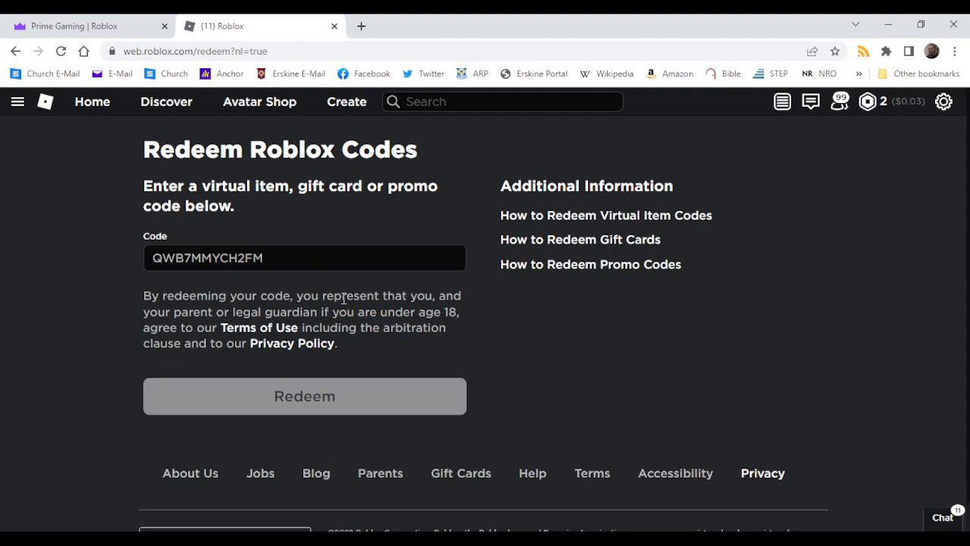
left_click(304, 395)
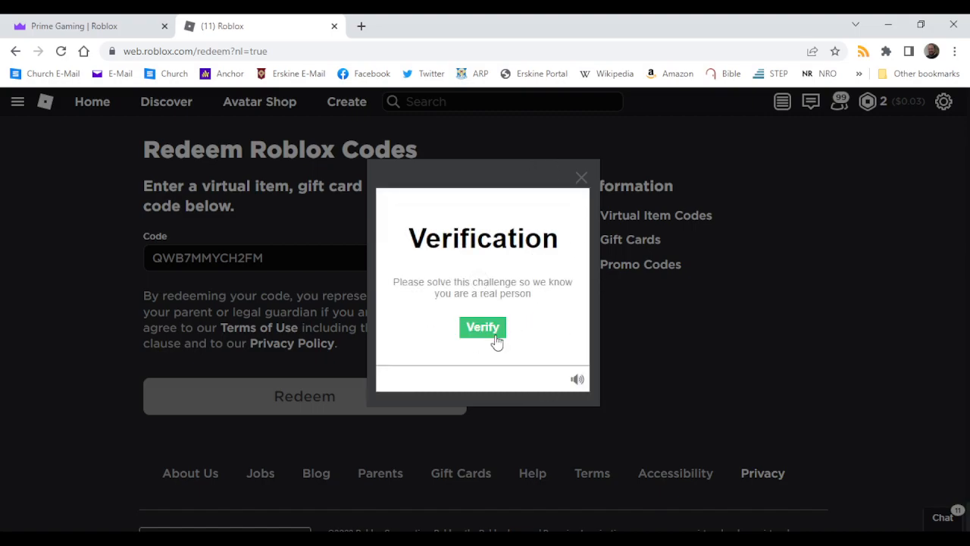
left_click(483, 326)
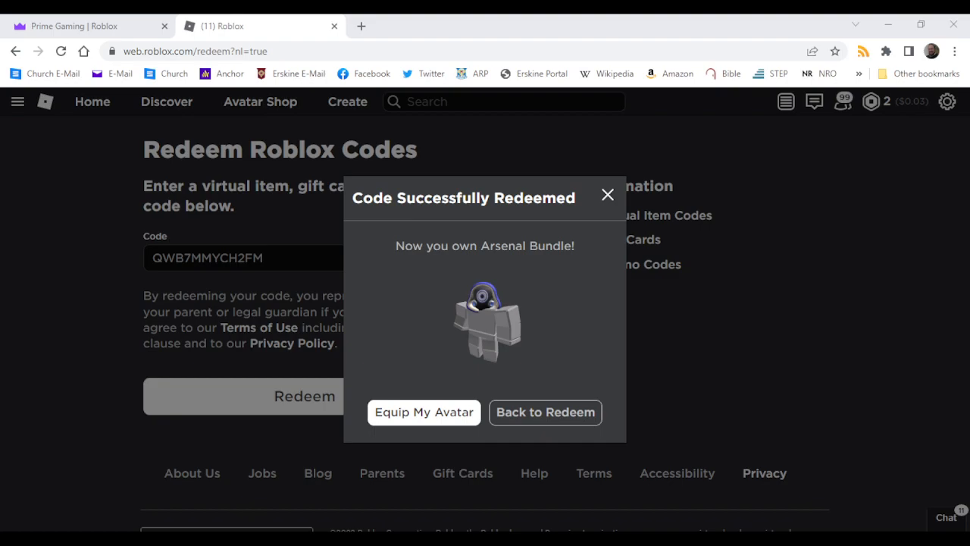
mouse_move(470, 343)
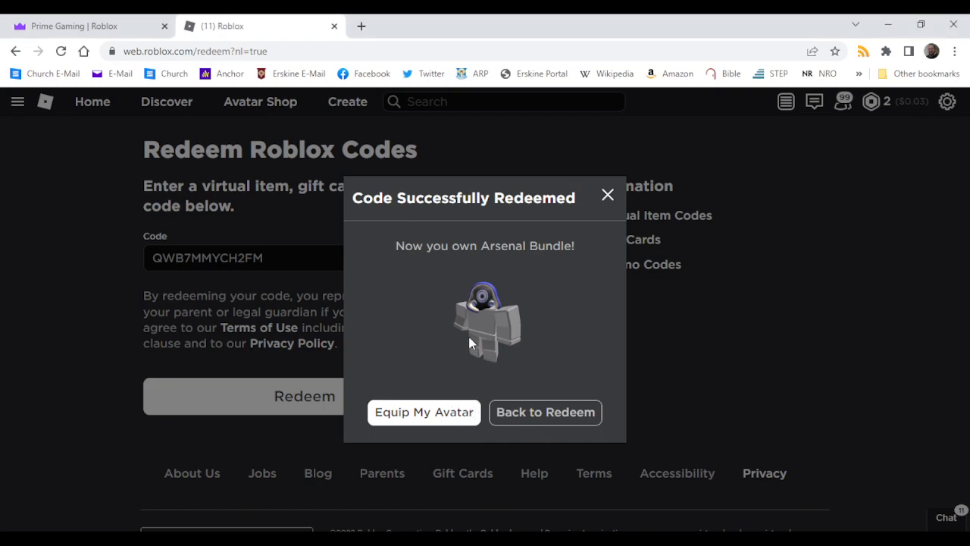
mouse_move(495, 456)
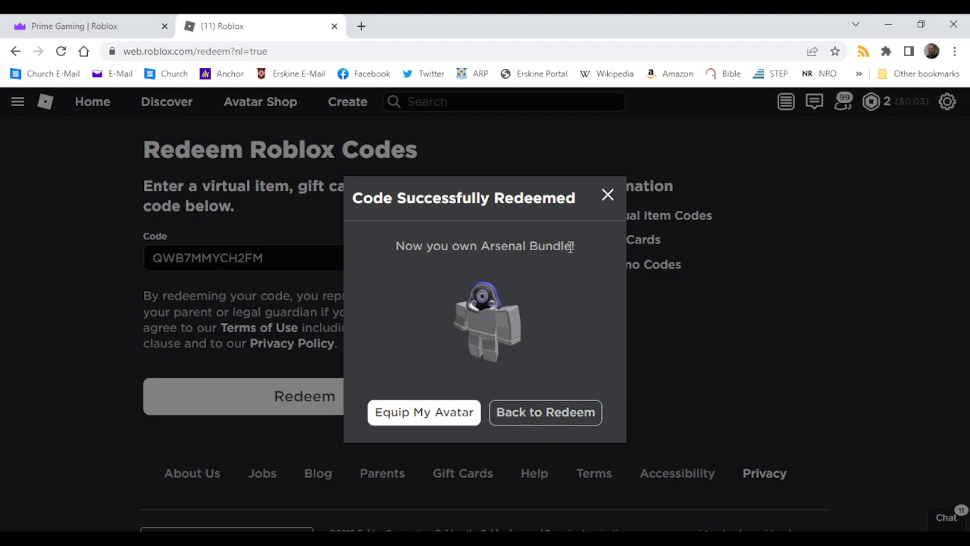
left_click(545, 412)
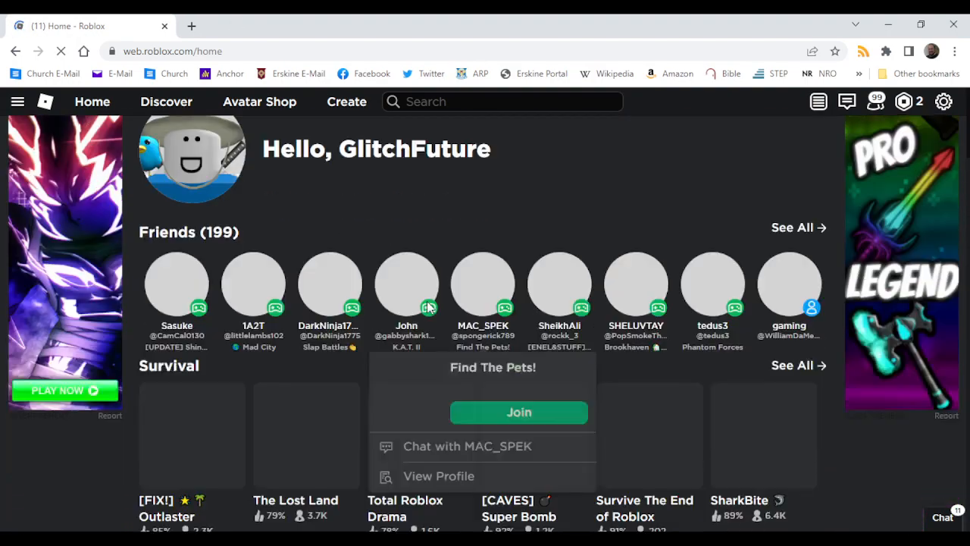
Search Roblox for Arsenal, open its game page, and launch the game
scroll("down", 3)
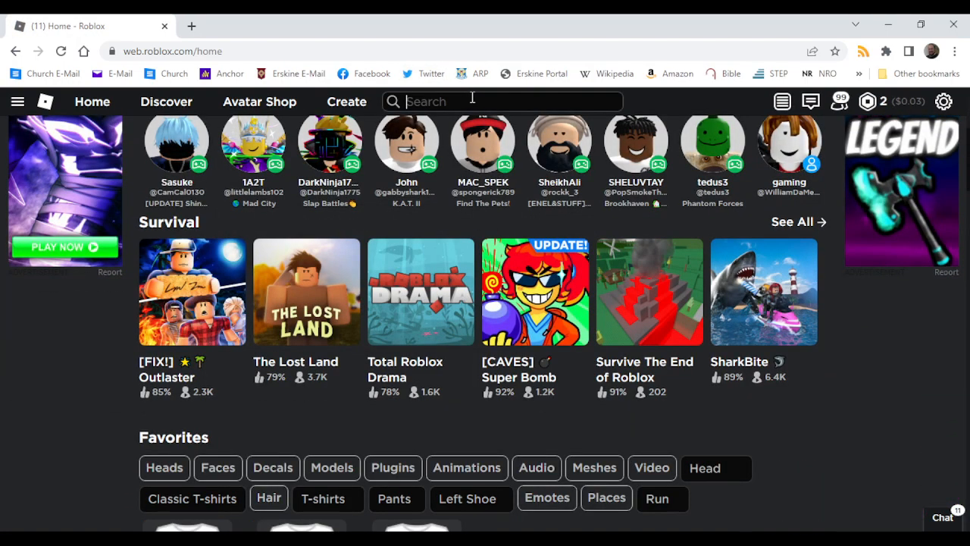
type("arsenal")
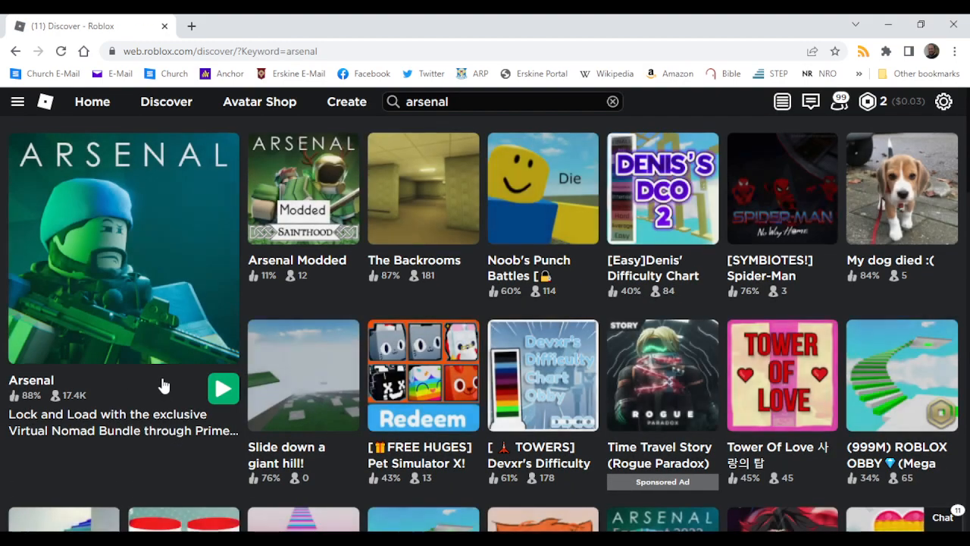
left_click(124, 248)
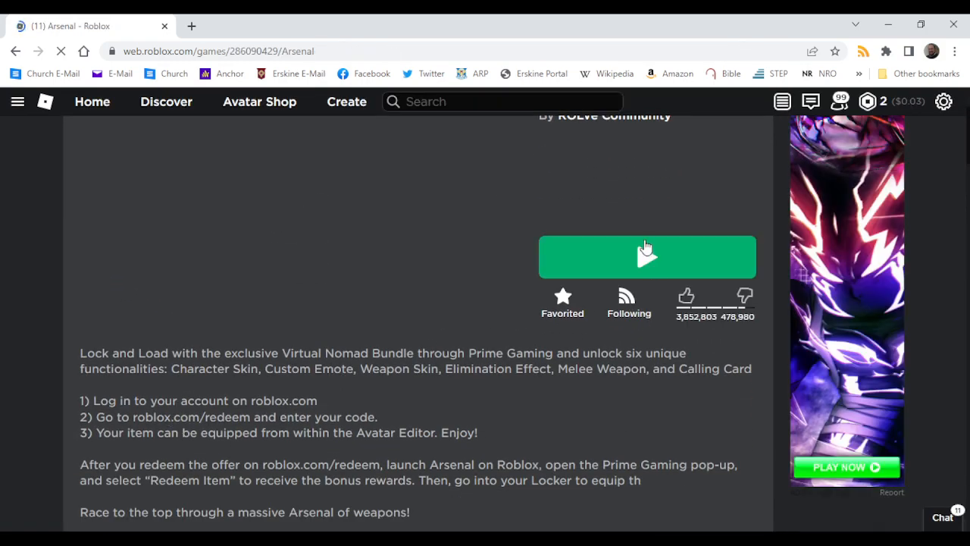
left_click(647, 257)
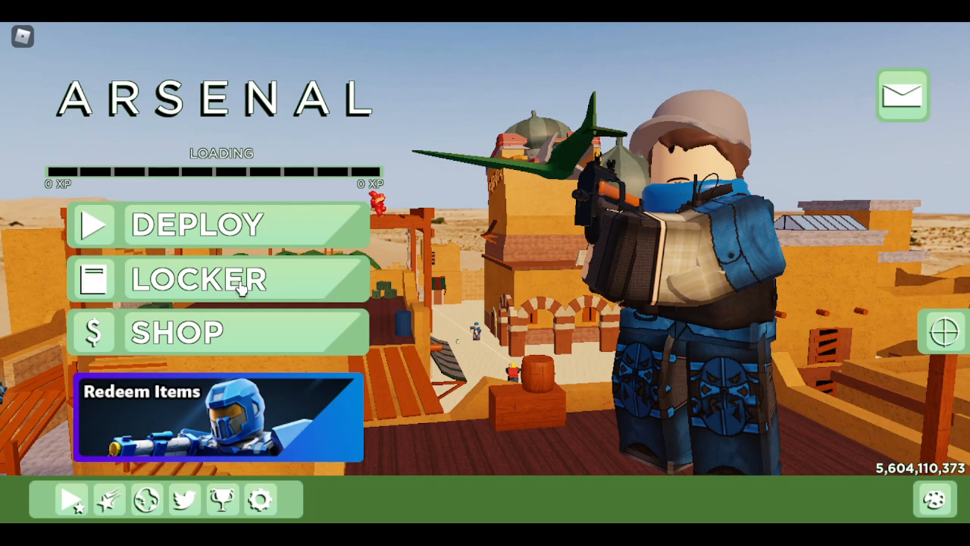
left_click(217, 415)
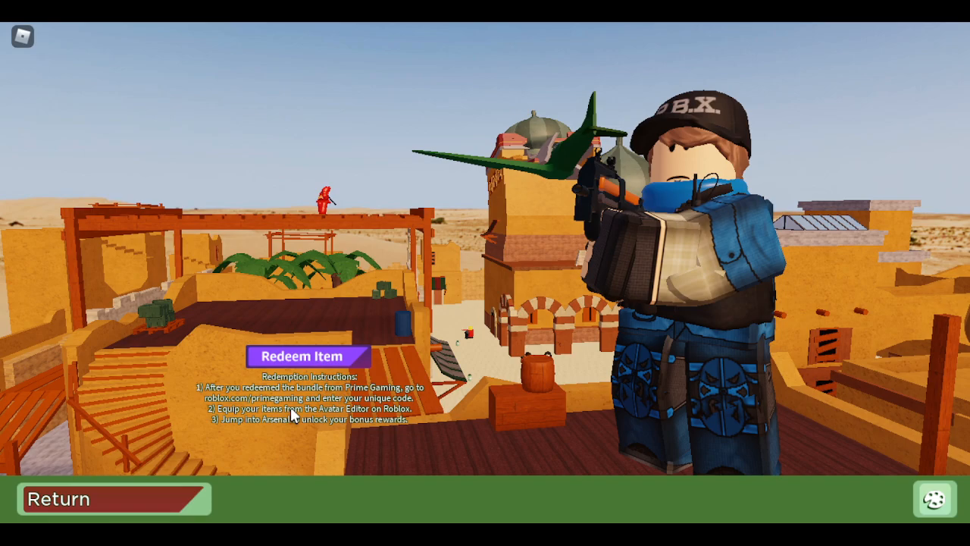
left_click(302, 356)
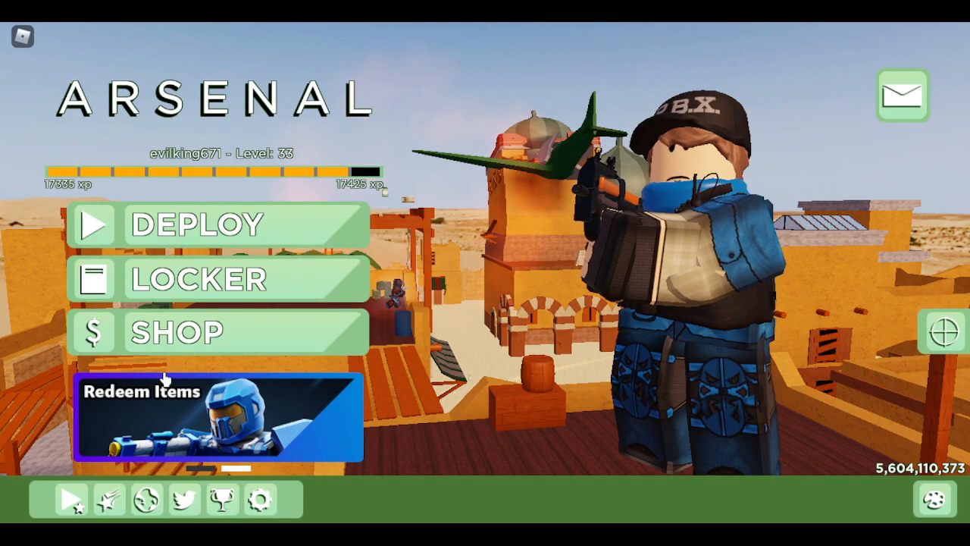
left_click(220, 277)
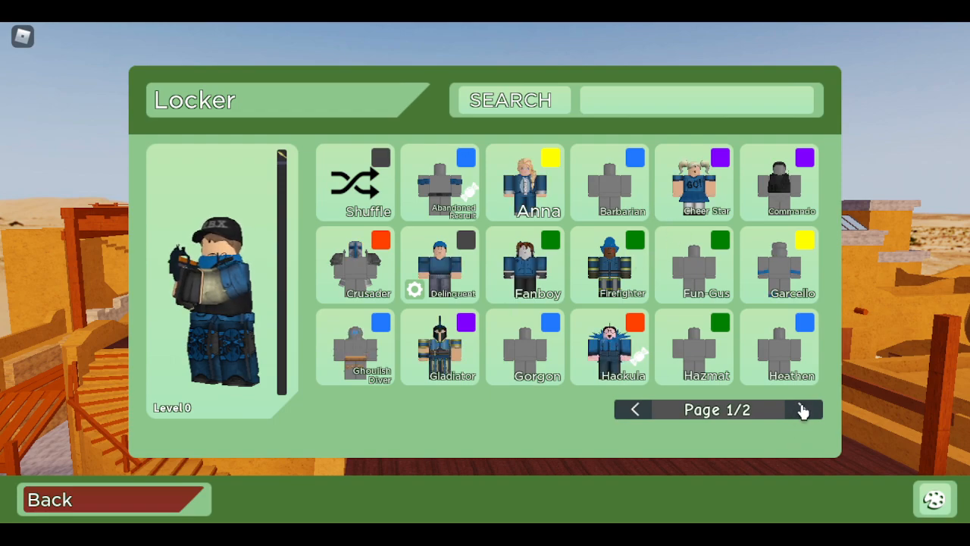
left_click(801, 410)
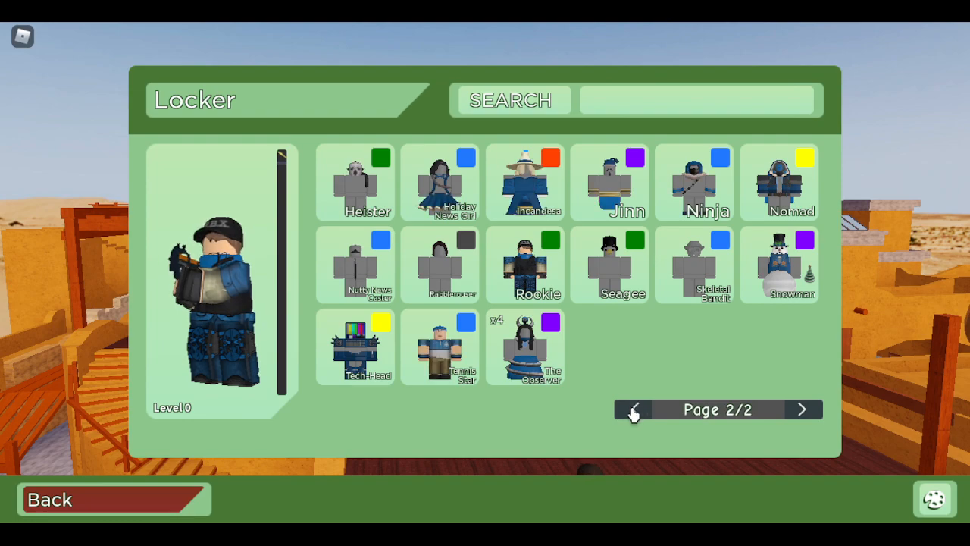
left_click(633, 409)
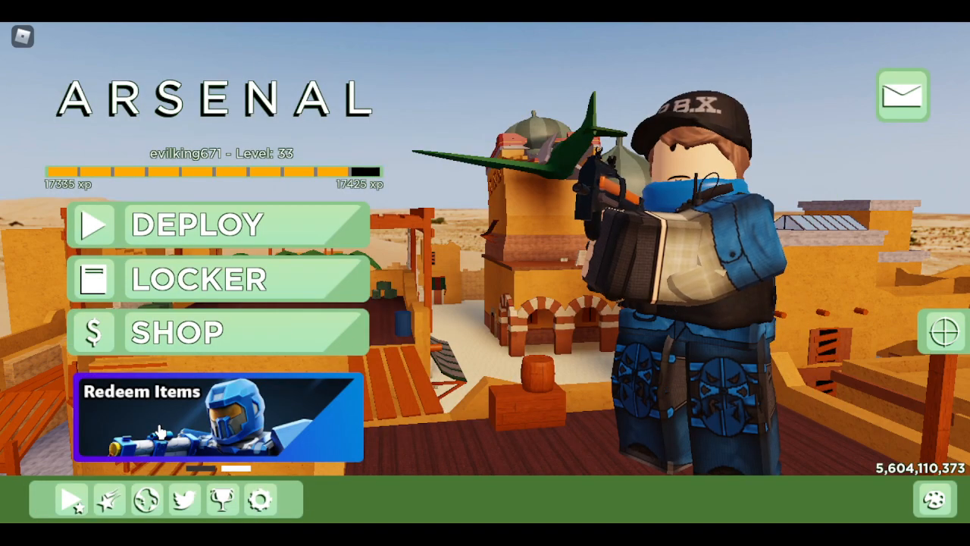
Open Arsenal's Redeem Items showcase, where the Pulse Laser bundle reads Not Redeemed
left_click(220, 417)
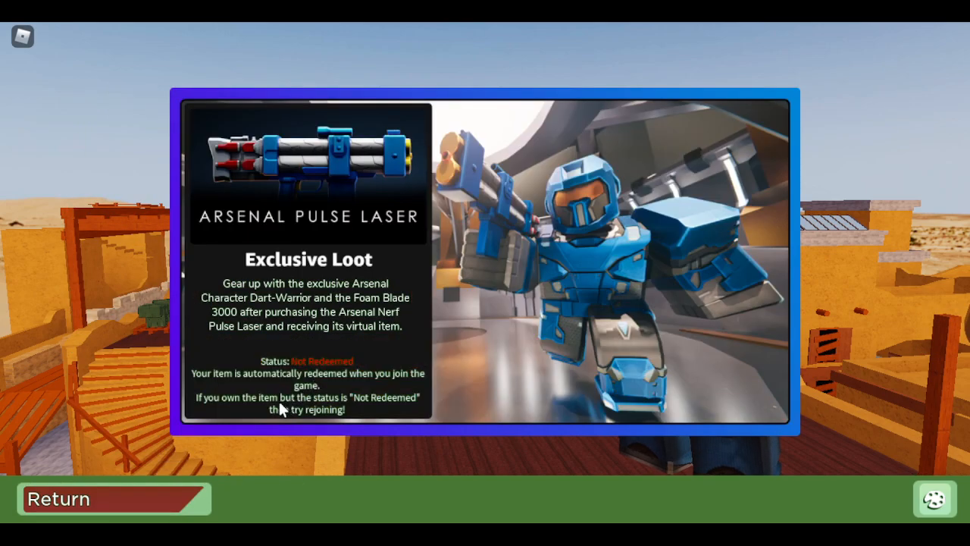
mouse_move(228, 423)
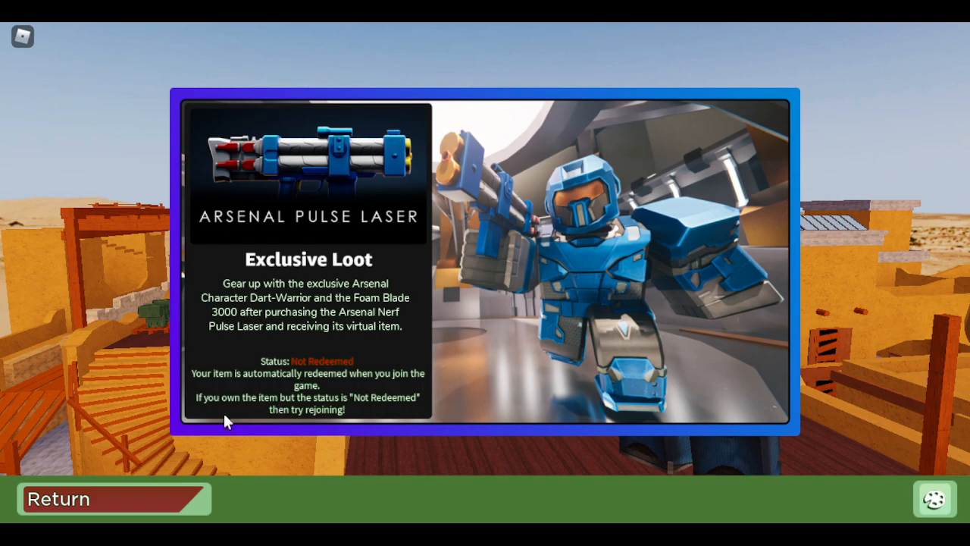
mouse_move(211, 481)
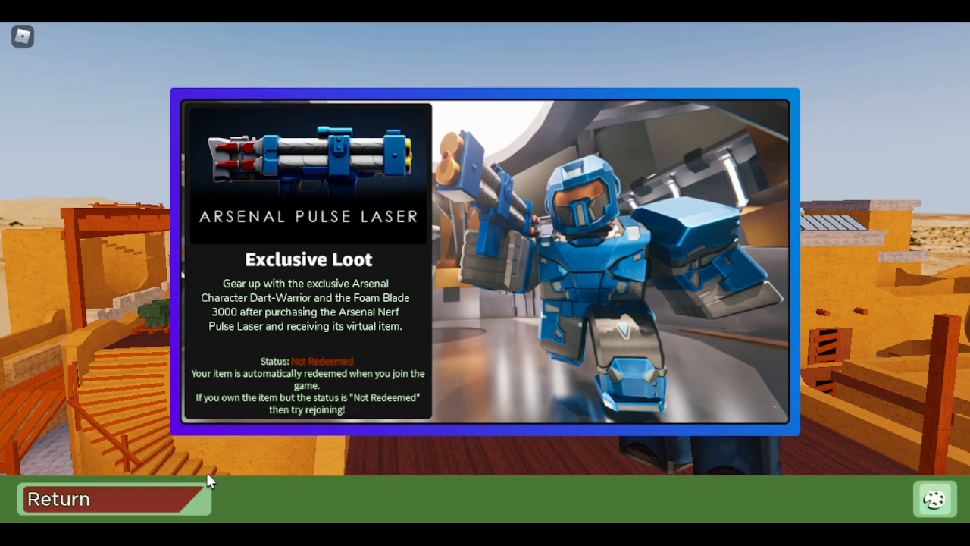